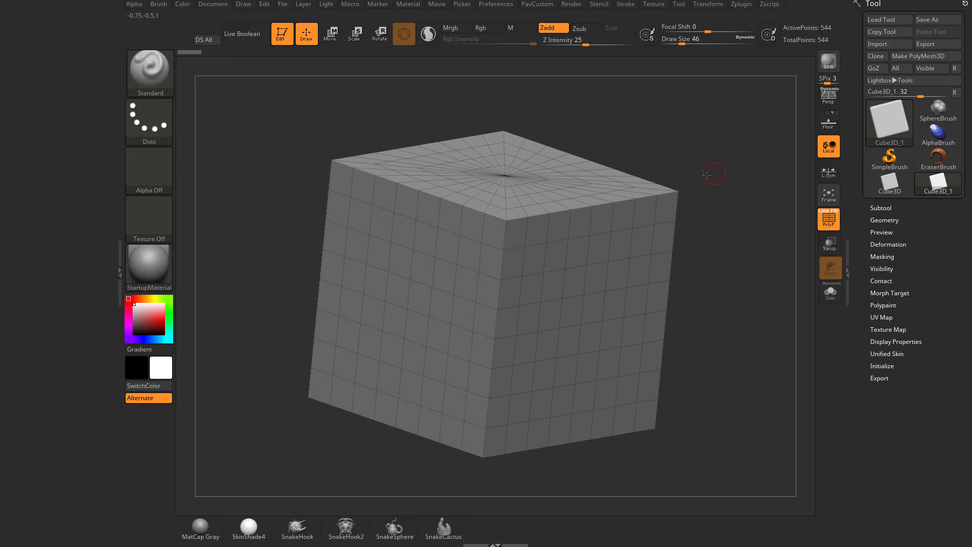
Step: Bring up the tool pop-up listing Quick Pick, 3D Meshes and 2.5D Brushes
left_click(876, 68)
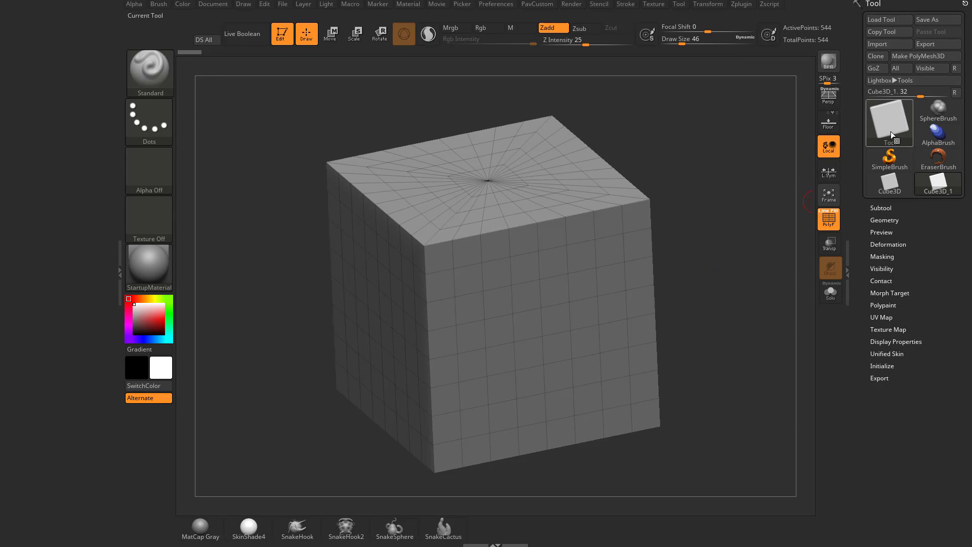
left_click(889, 123)
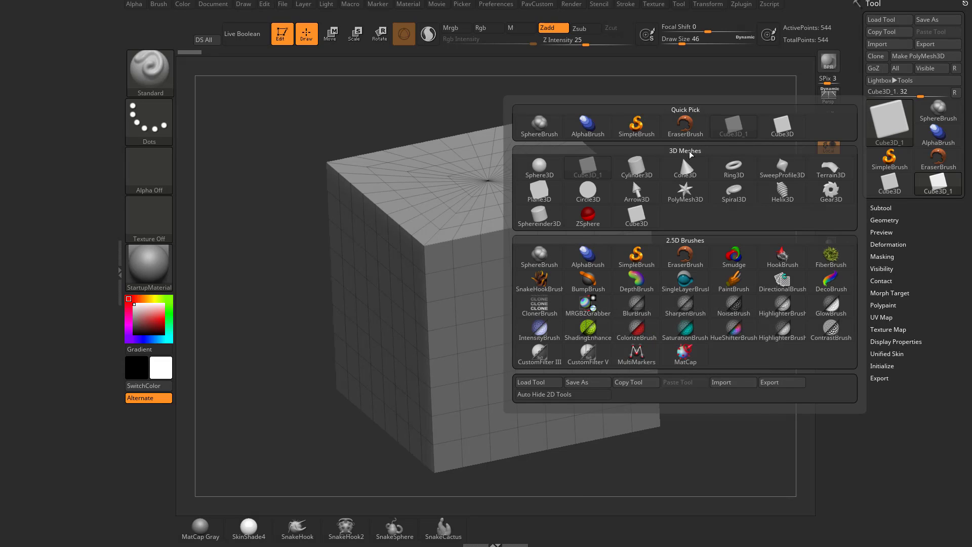
mouse_move(690, 155)
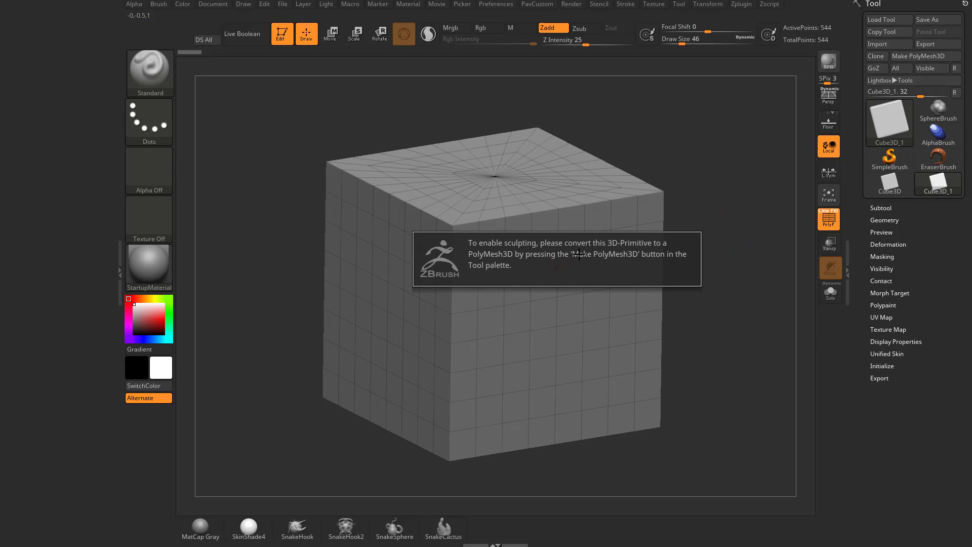
mouse_move(580, 254)
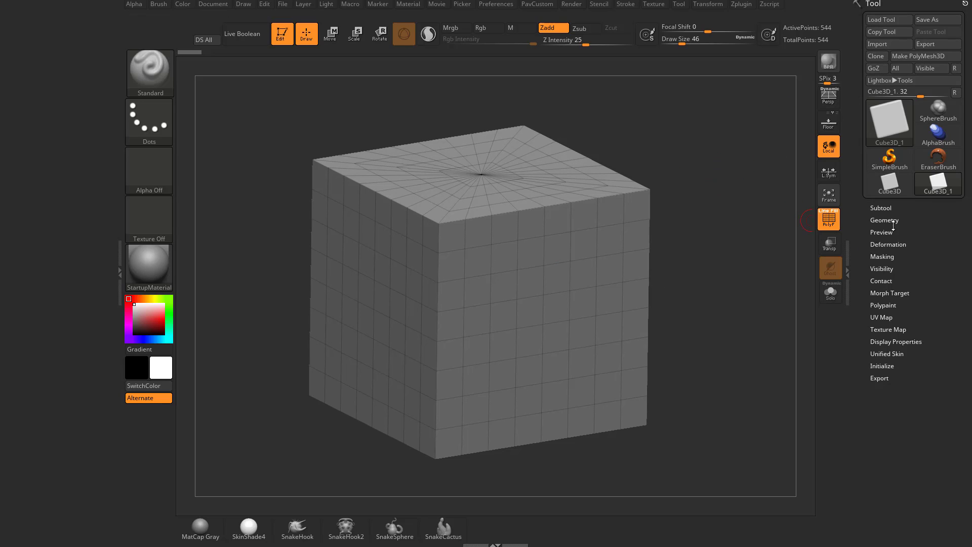
mouse_move(885, 256)
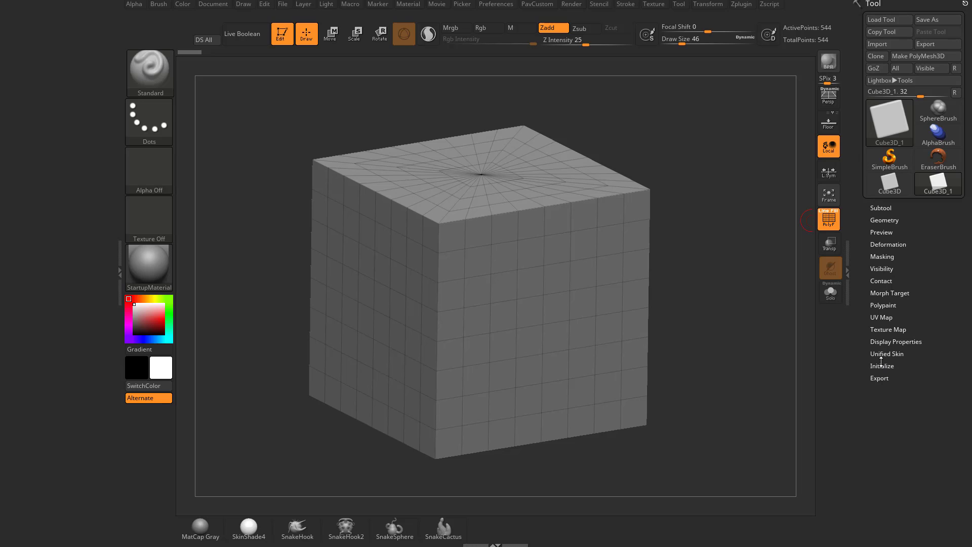
Step: Reach the cube's Initialize settings to change its HDivide and VDivide counts
left_click(882, 365)
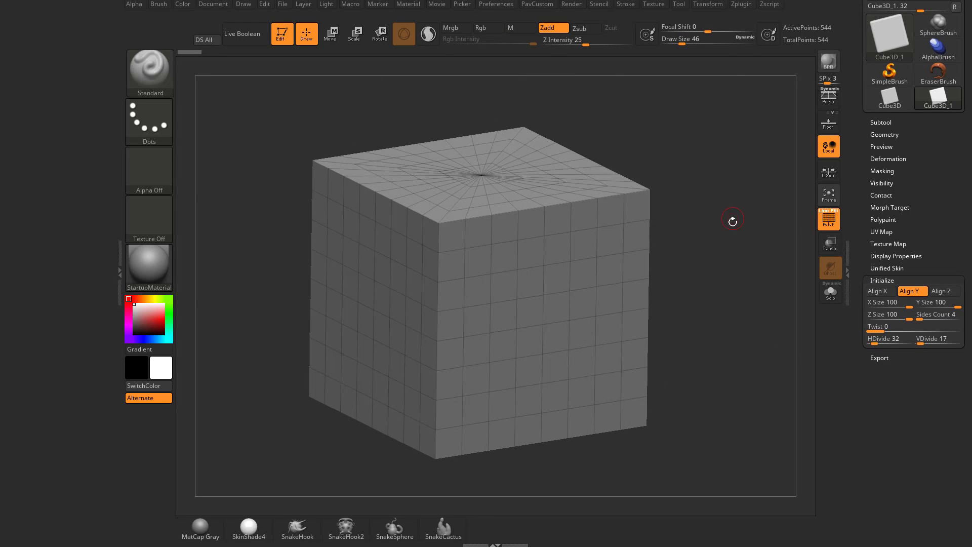
mouse_move(722, 223)
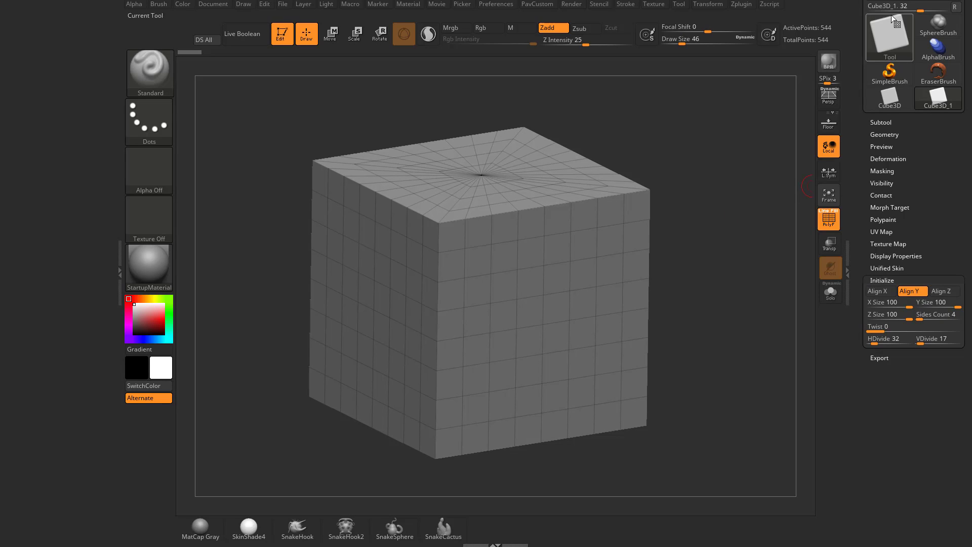
scroll("up", 3)
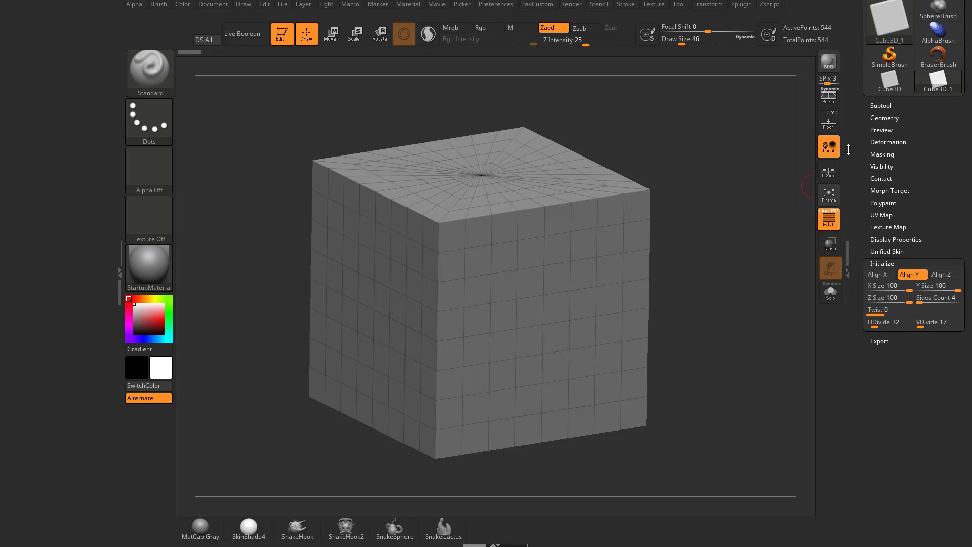
mouse_move(576, 225)
type("32")
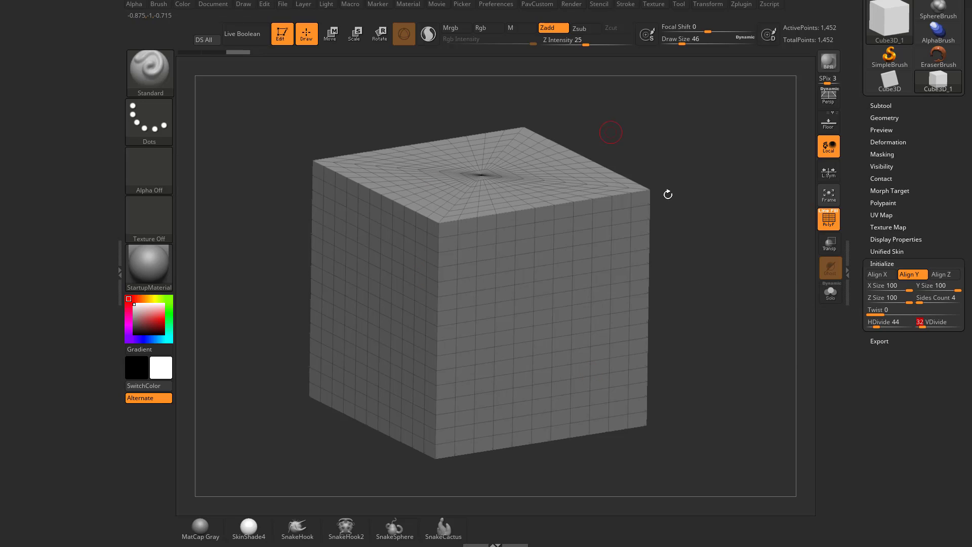
mouse_move(584, 312)
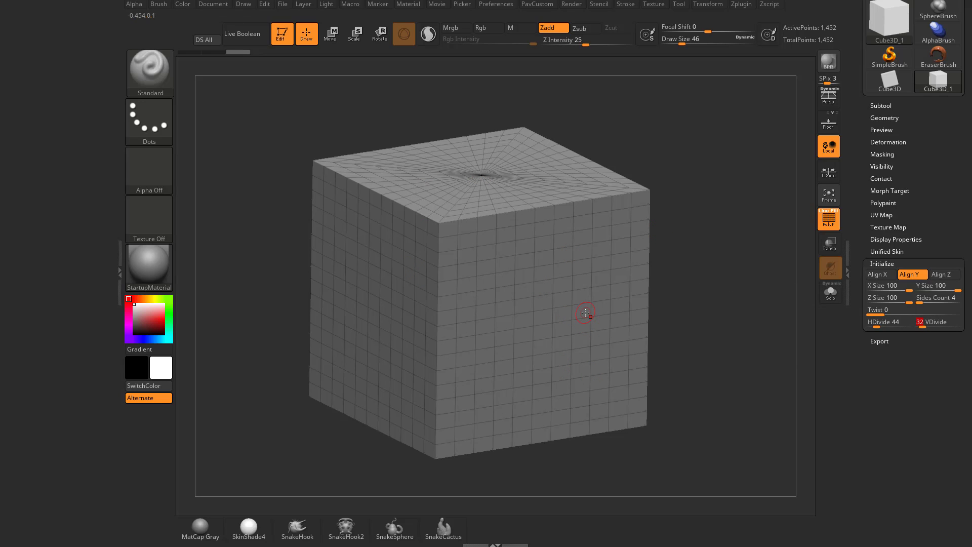
mouse_move(492, 296)
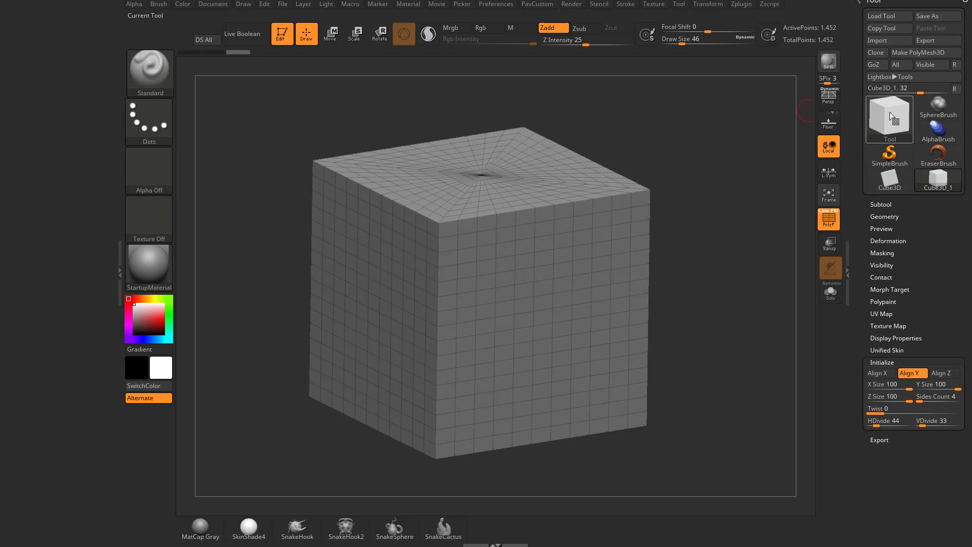
Step: Compare the Cylinder3D primitive against the subdivided Cube3D_1 by toggling between them
left_click(890, 118)
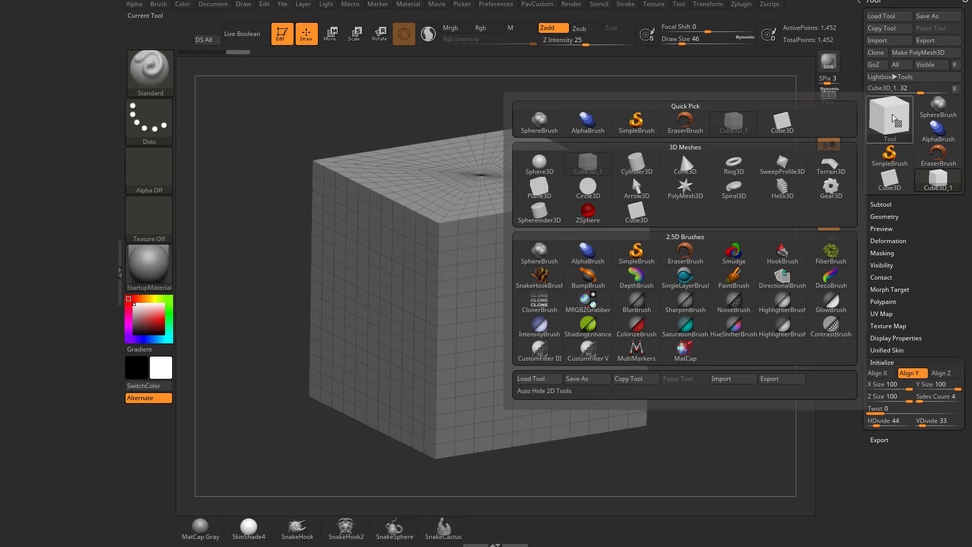
left_click(636, 165)
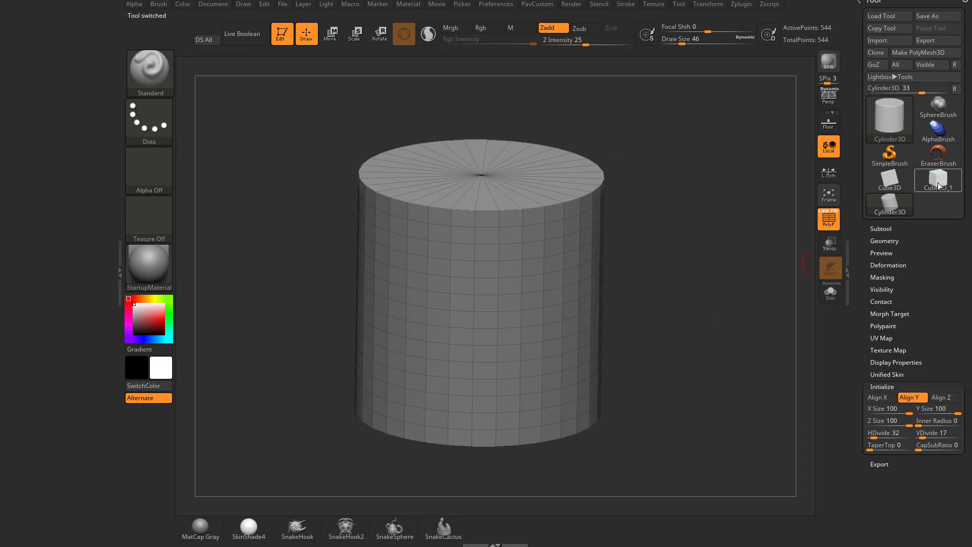
left_click(938, 179)
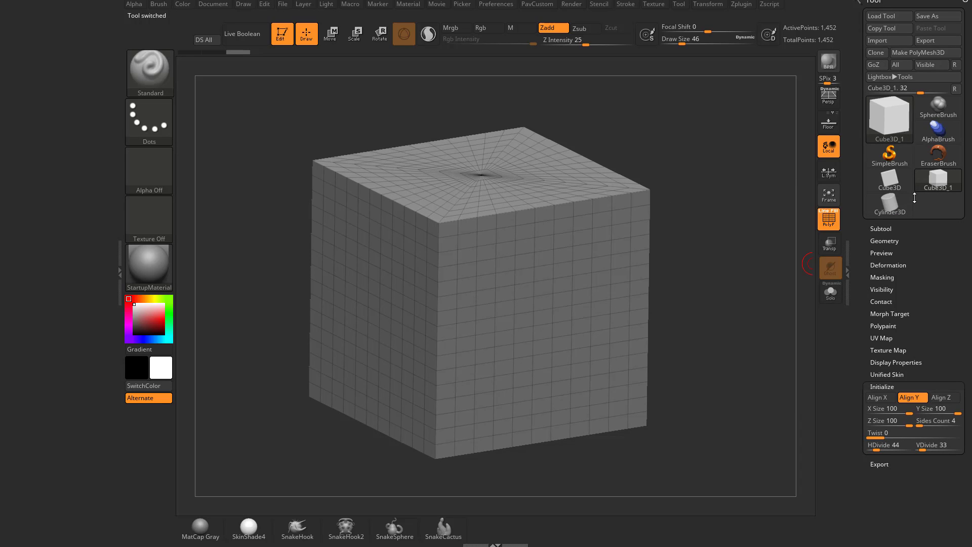
mouse_move(844, 159)
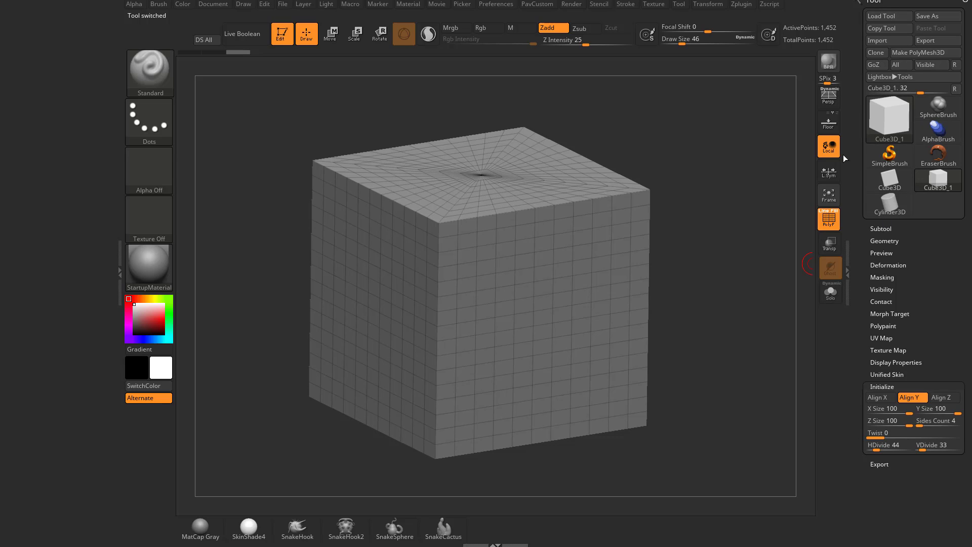
left_click(889, 204)
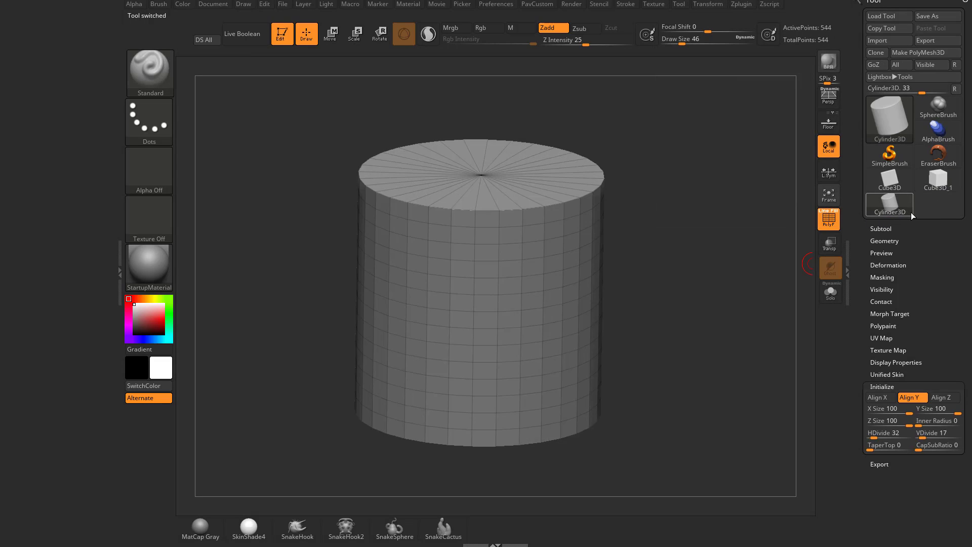
left_click(937, 183)
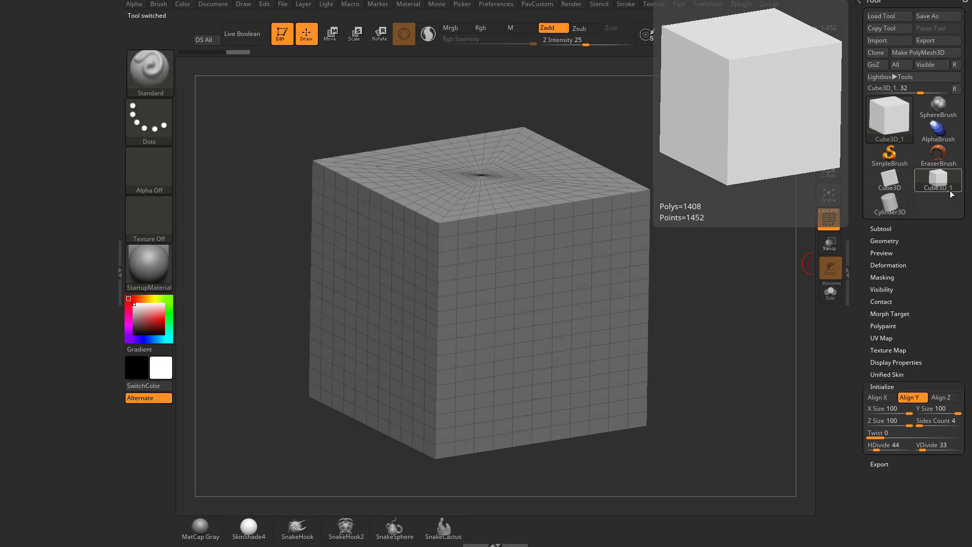
Step: Make Cylinder3D the current tool from the 3D Meshes collection
left_click(890, 181)
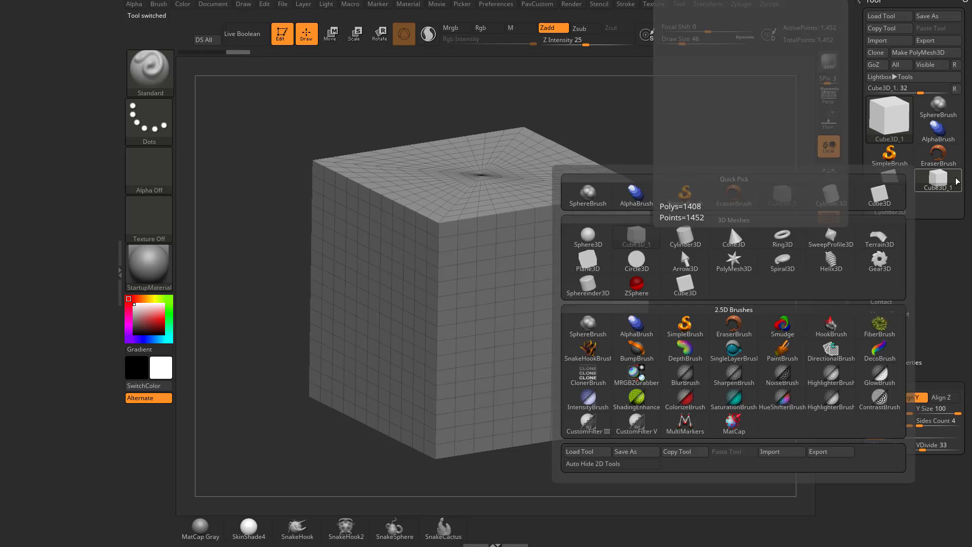
left_click(684, 244)
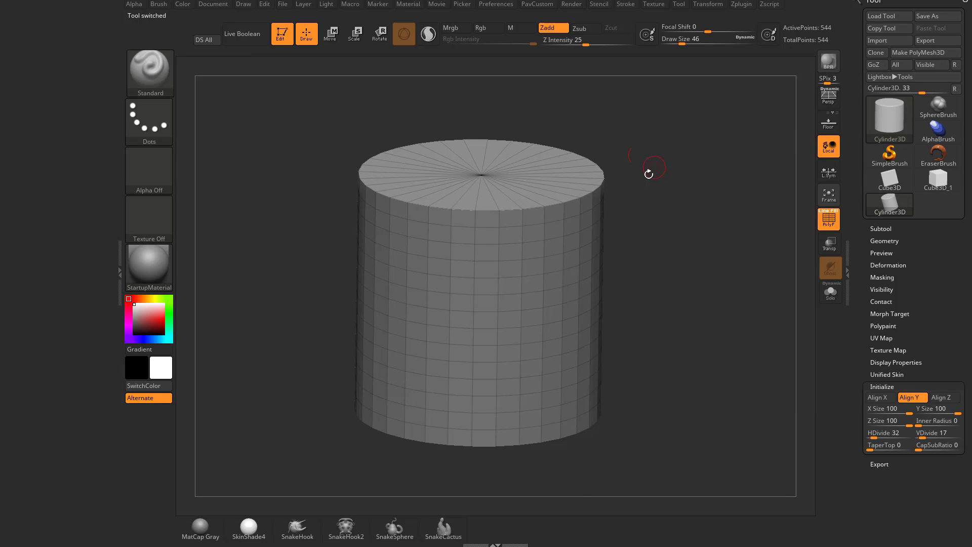
mouse_move(889, 204)
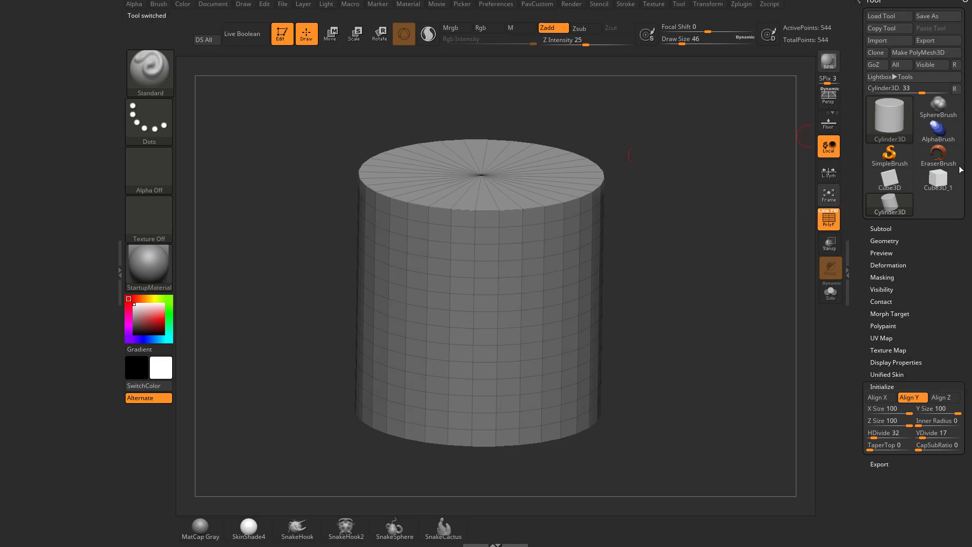
mouse_move(933, 212)
type("39 ")
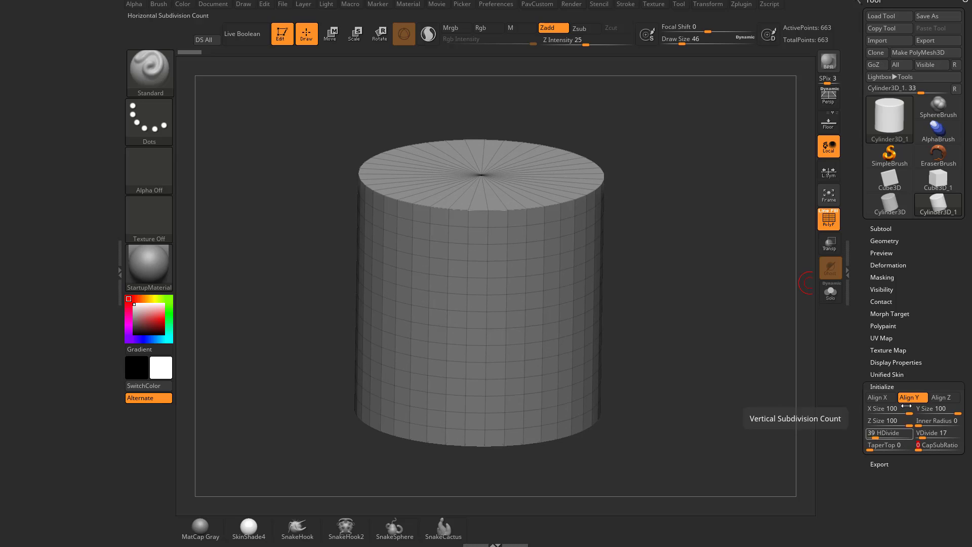
Step: Bring the primitive and brush collection back up after setting HDivide to 39
left_click(889, 118)
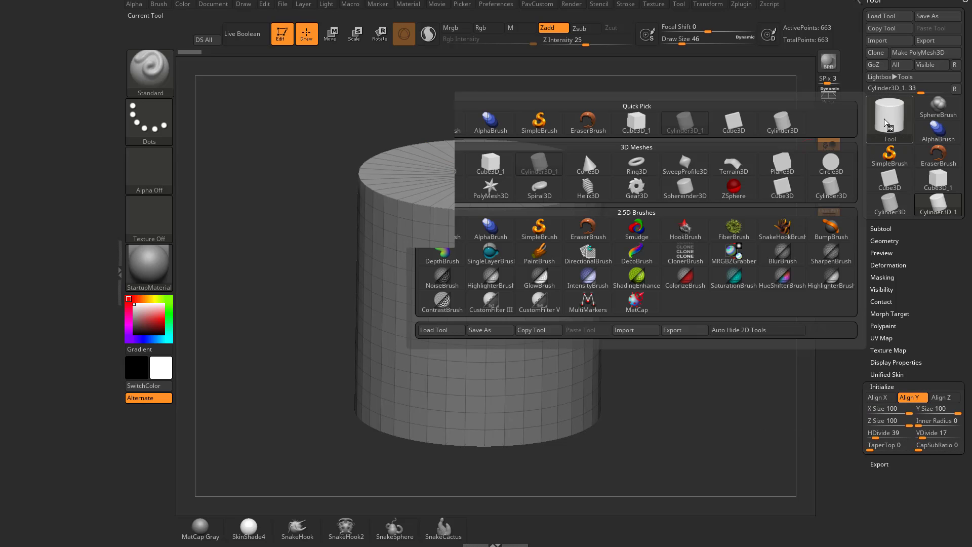
Step: Choose SweepProfile3D under 3D Meshes after previewing Cone3D
left_click(587, 163)
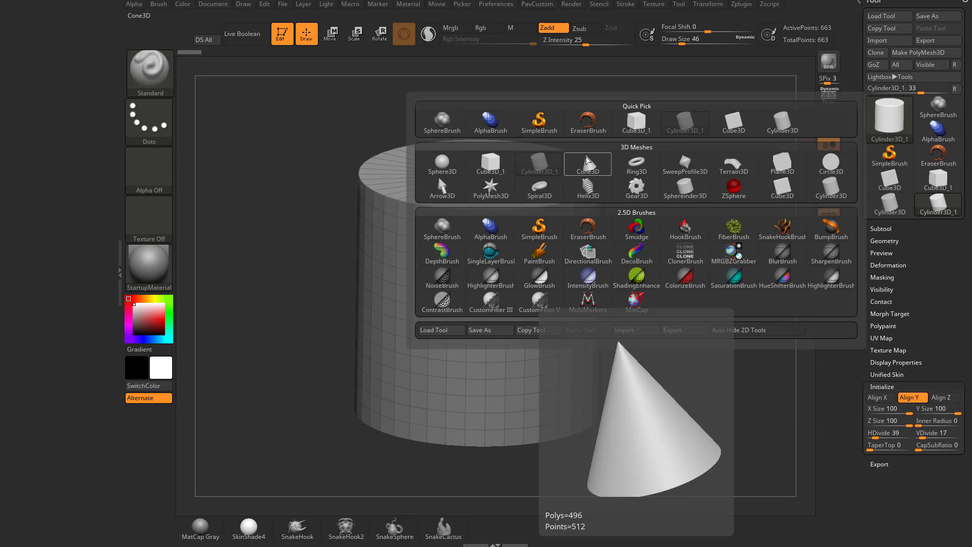
left_click(684, 171)
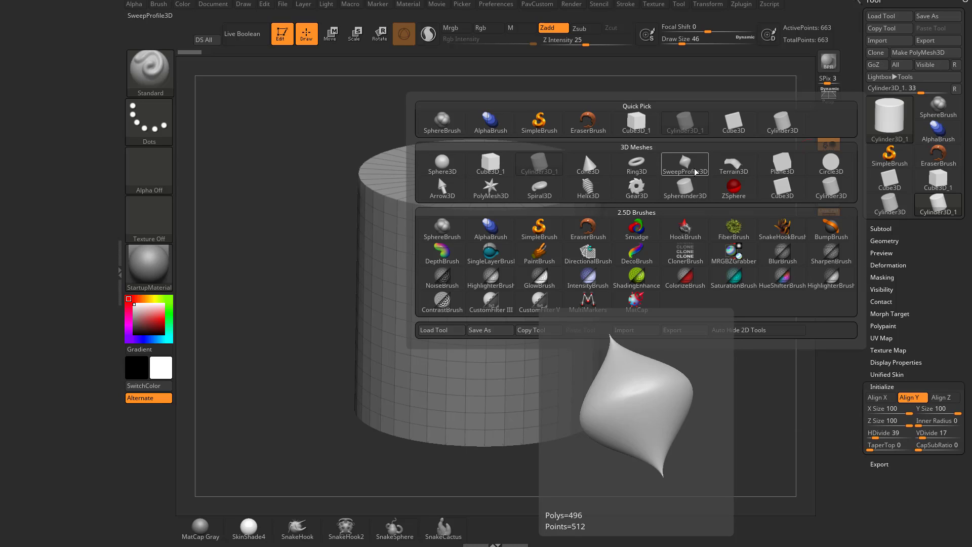
left_click(685, 167)
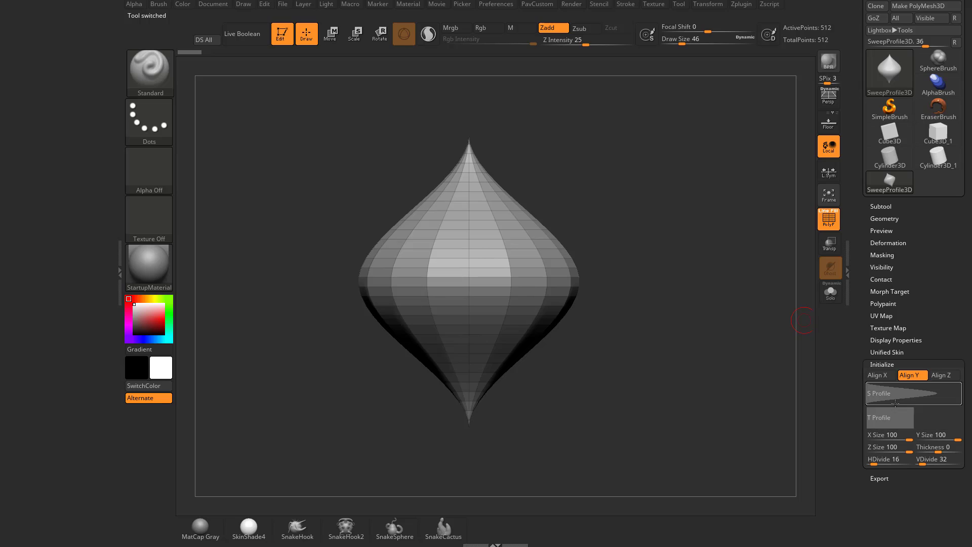
mouse_move(889, 418)
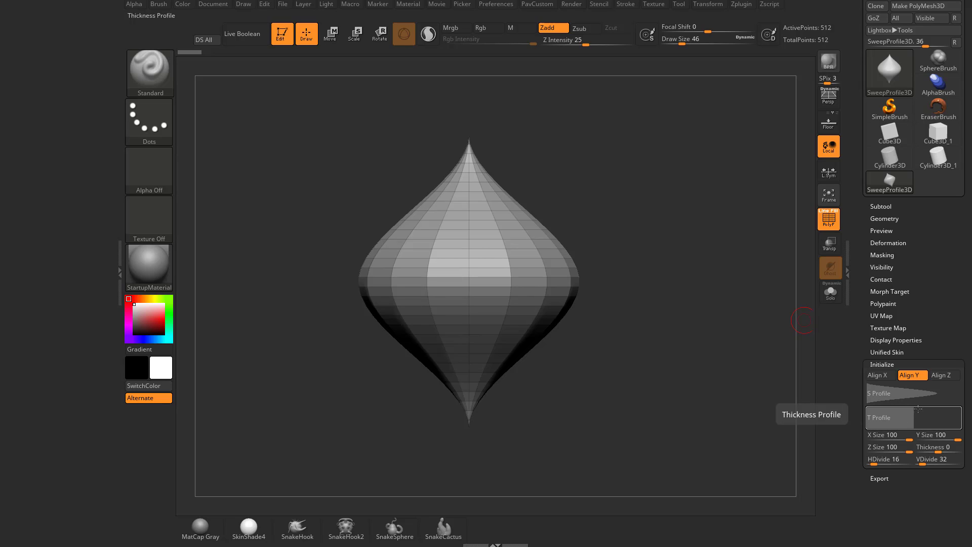
Step: Edit the S Profile curve so the sweep mesh becomes a narrow pointed spindle
left_click(879, 393)
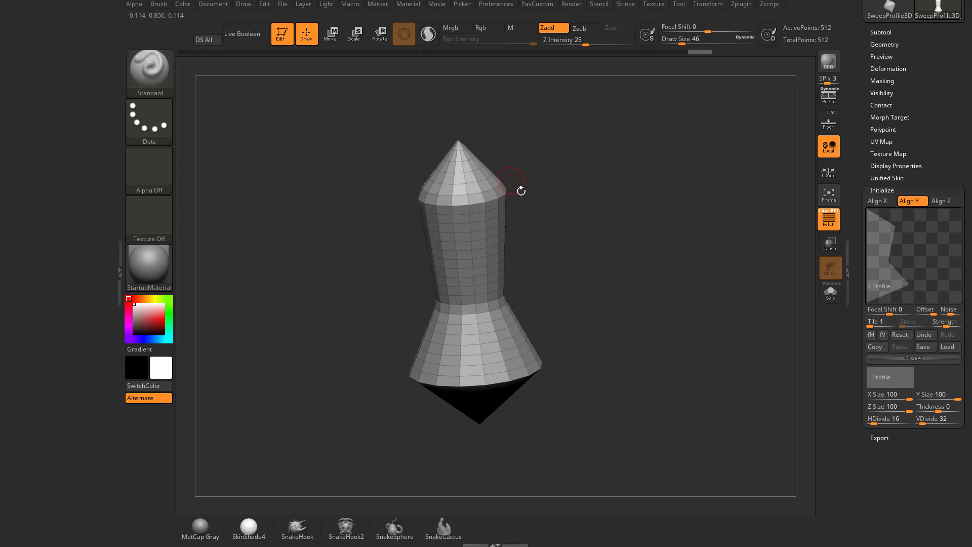
mouse_move(762, 348)
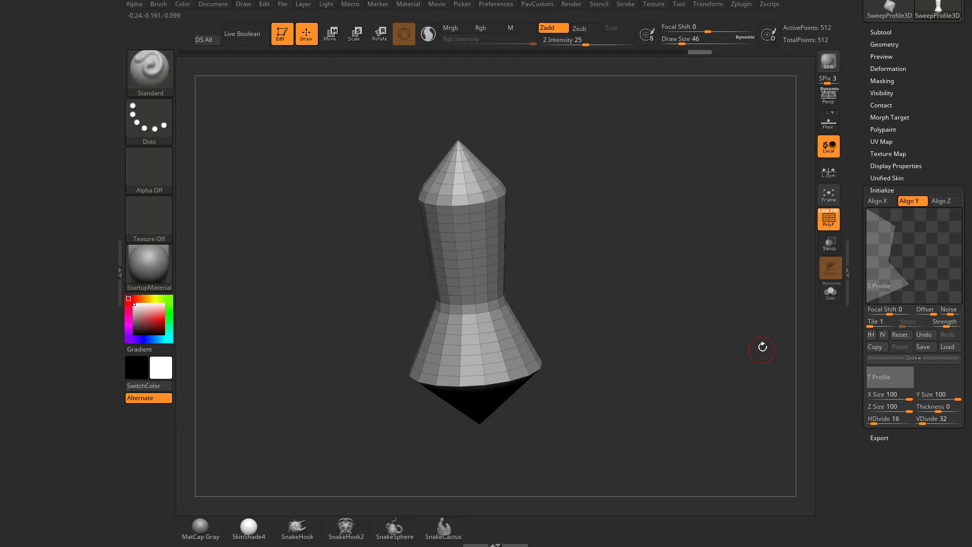
mouse_move(899, 239)
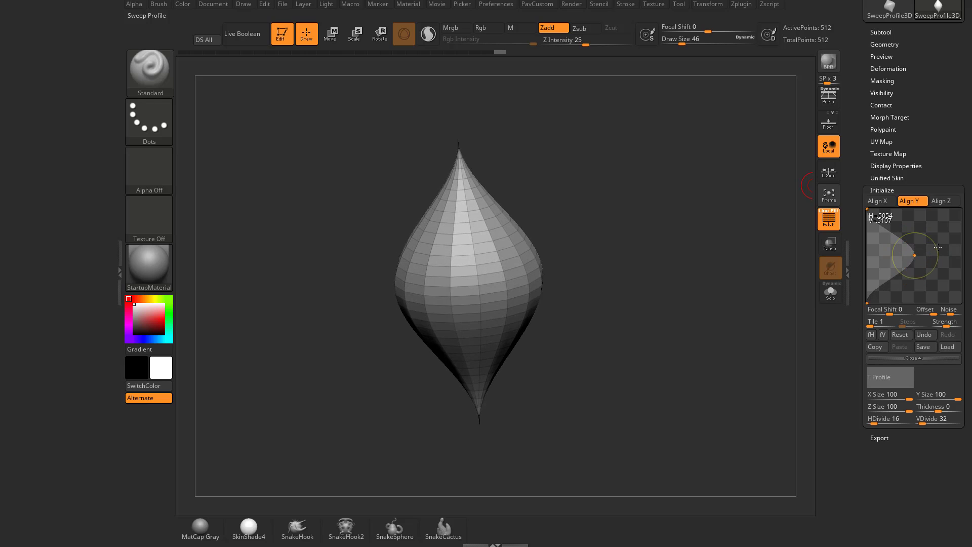
left_click(871, 335)
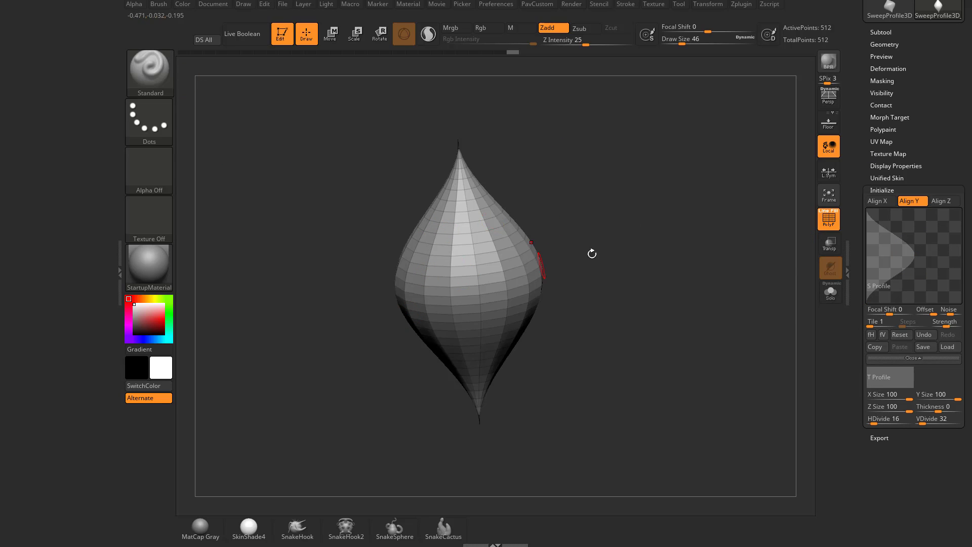
mouse_move(575, 312)
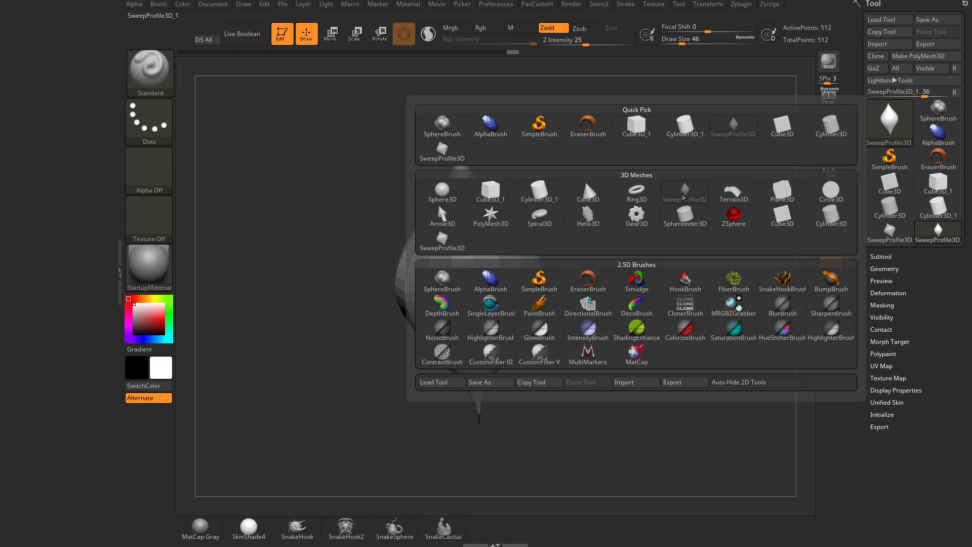
Step: Load Gear3D as the active tool after previewing Plane3D and Helix3D
left_click(782, 191)
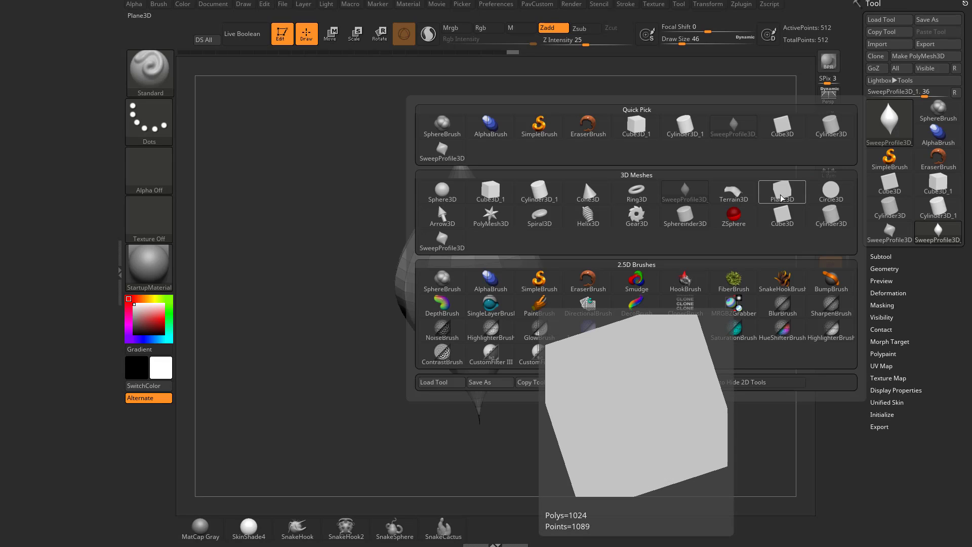
left_click(587, 216)
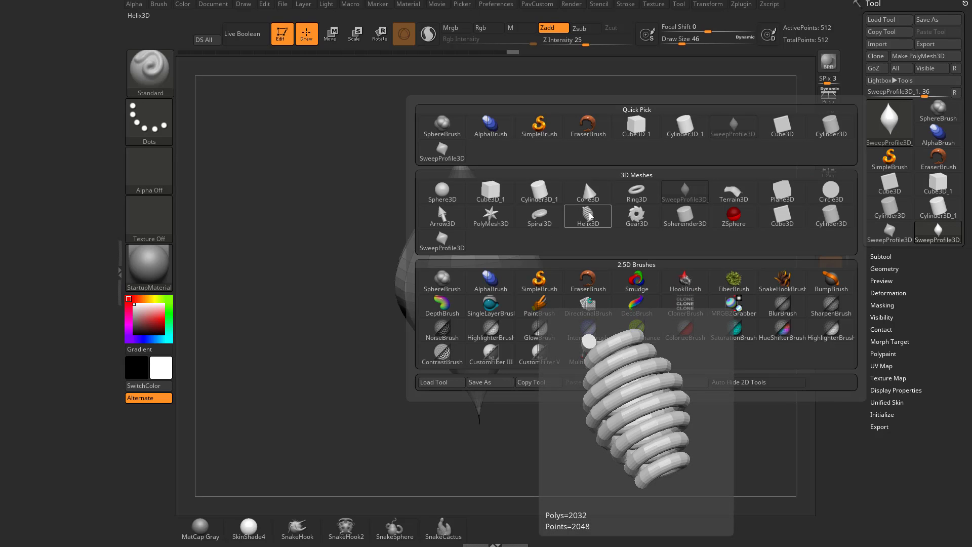
mouse_move(589, 219)
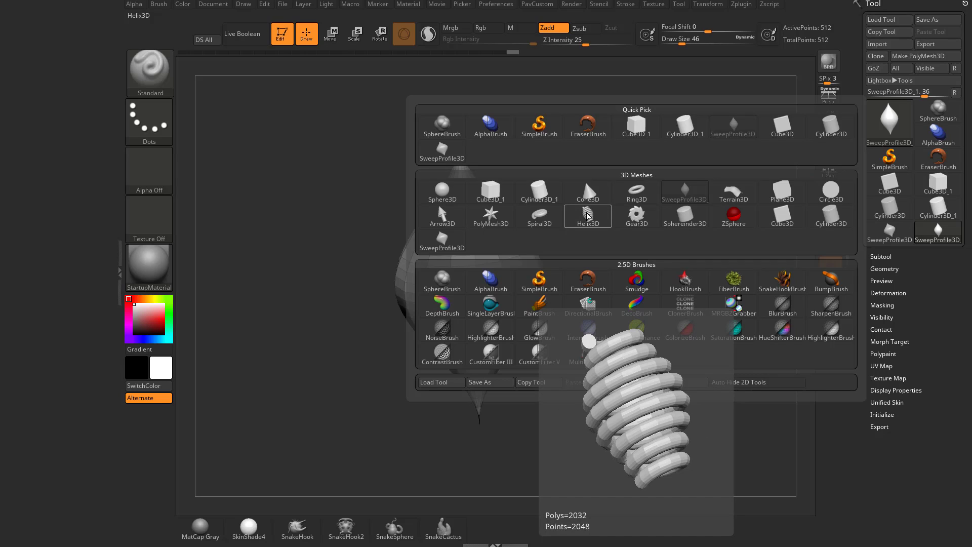
left_click(636, 216)
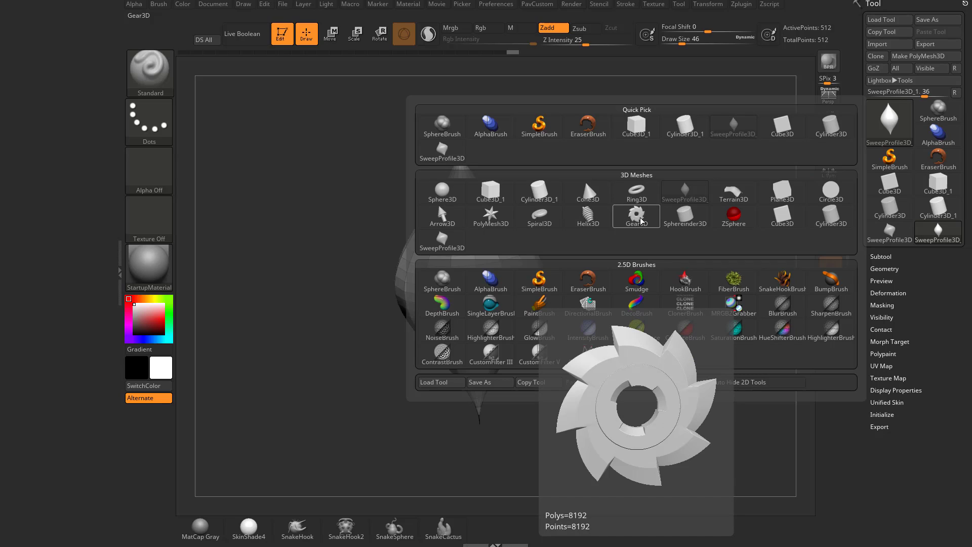
left_click(636, 215)
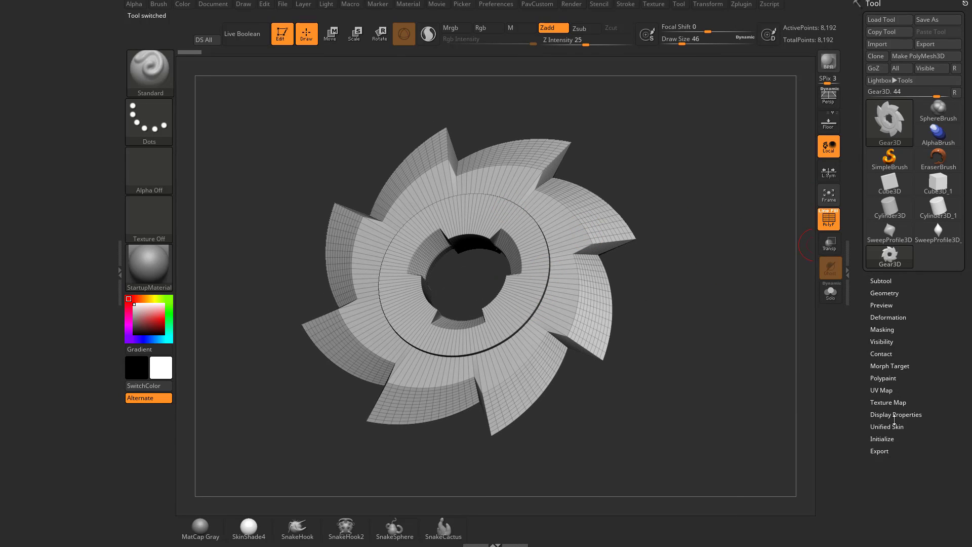
left_click(882, 438)
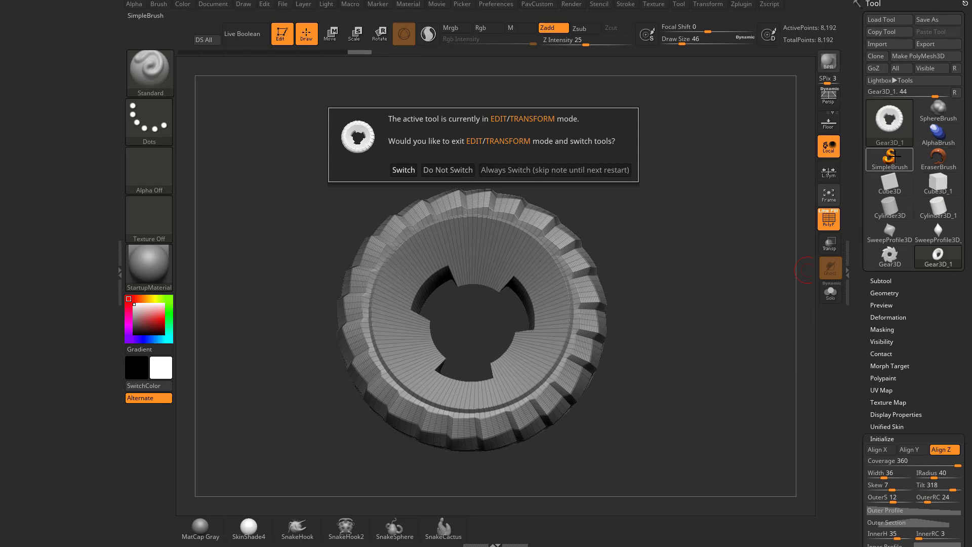
mouse_move(758, 255)
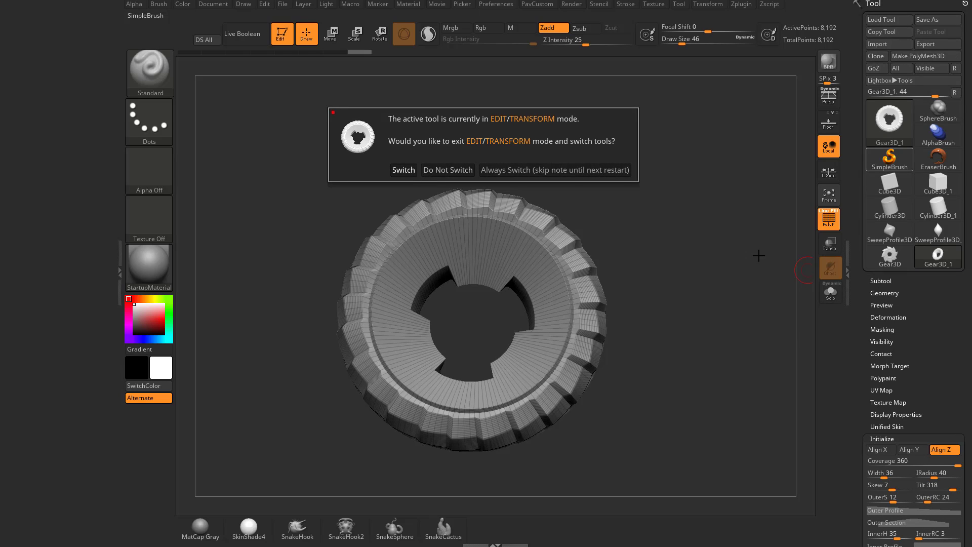
mouse_move(765, 255)
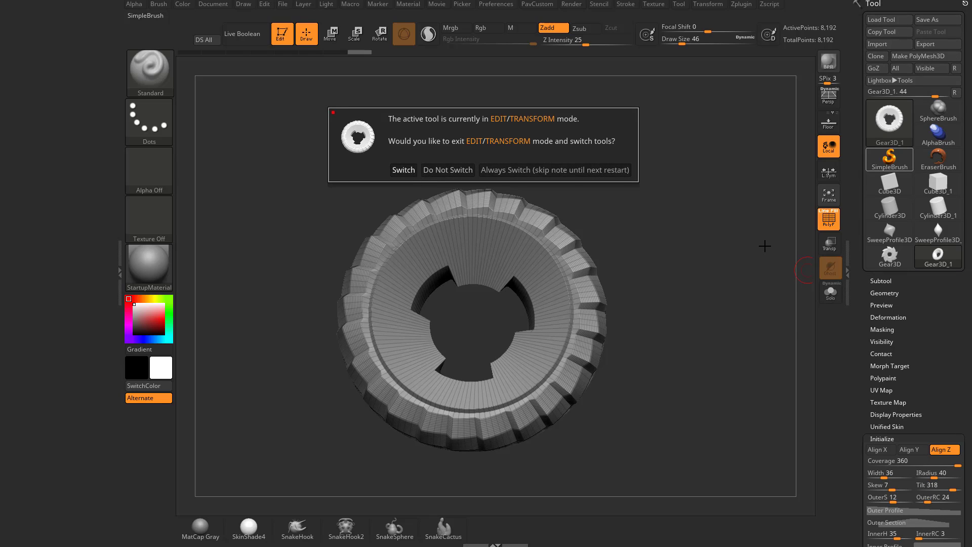
mouse_move(762, 300)
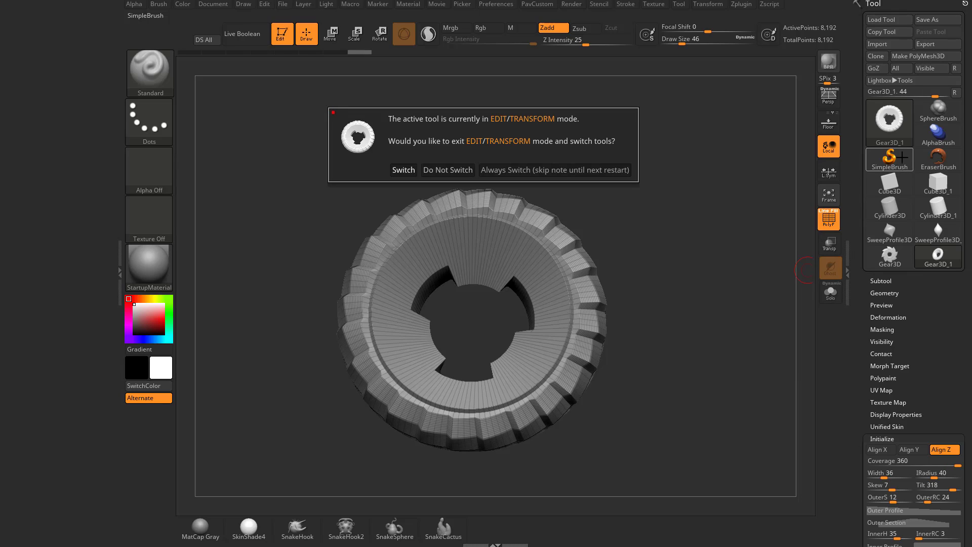
mouse_move(438, 131)
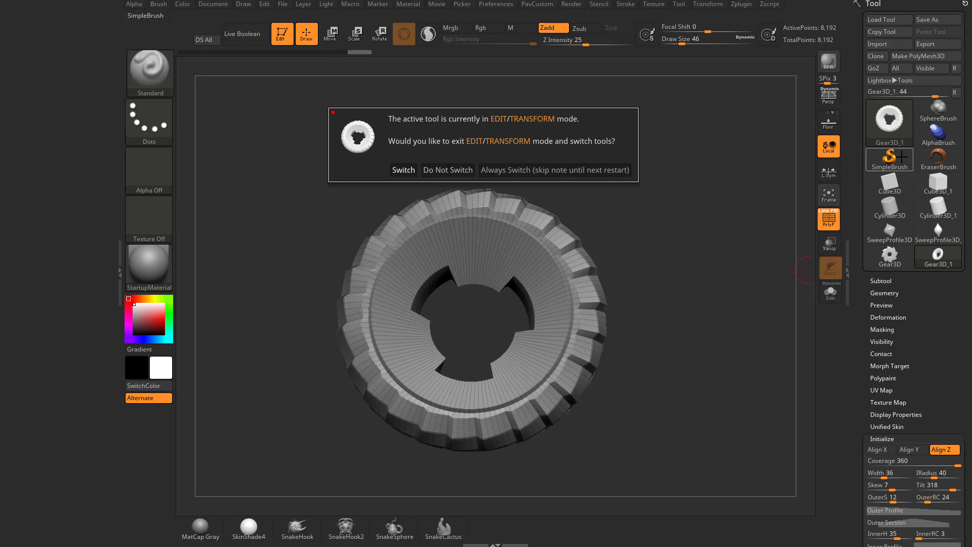
mouse_move(735, 303)
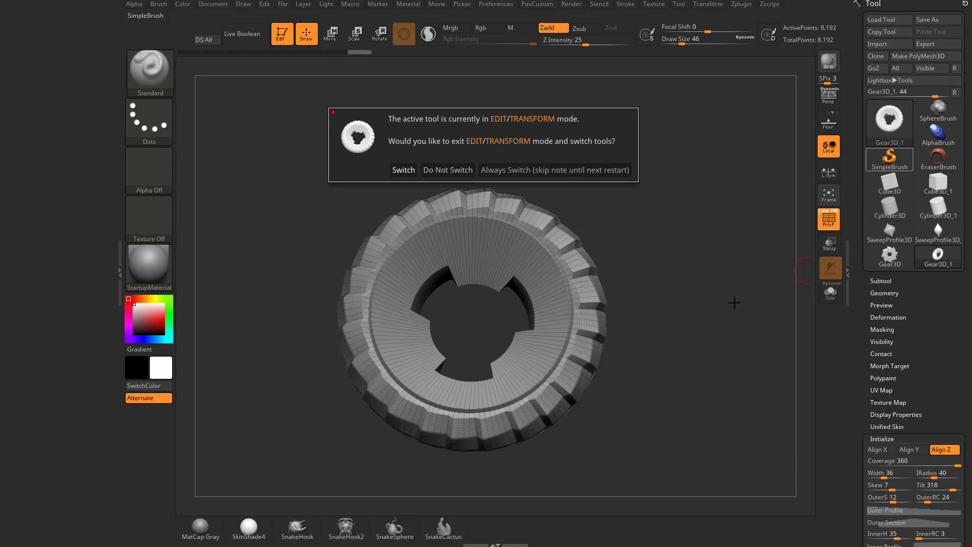
mouse_move(696, 337)
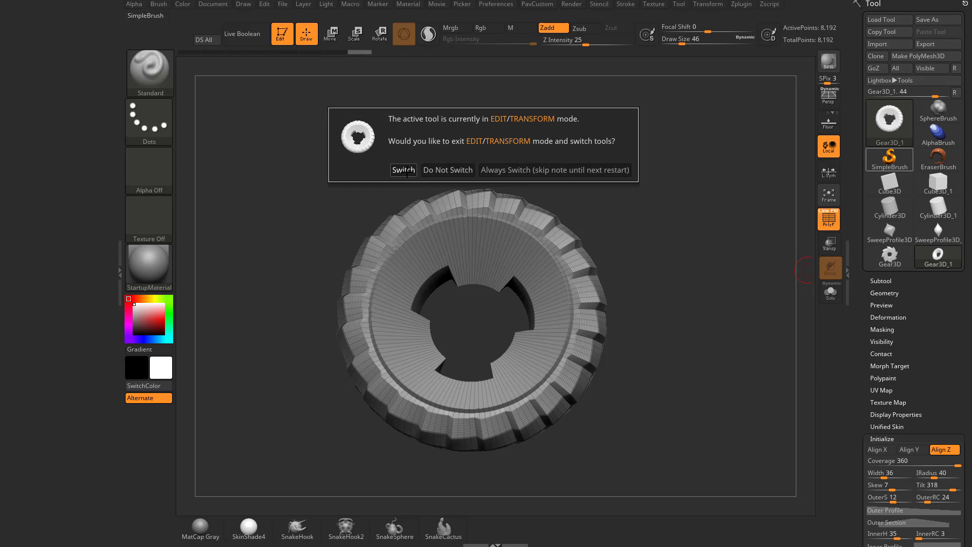
Step: Switch to SimpleBrush, dropping the gear, and stamp blocky strokes over it
left_click(403, 170)
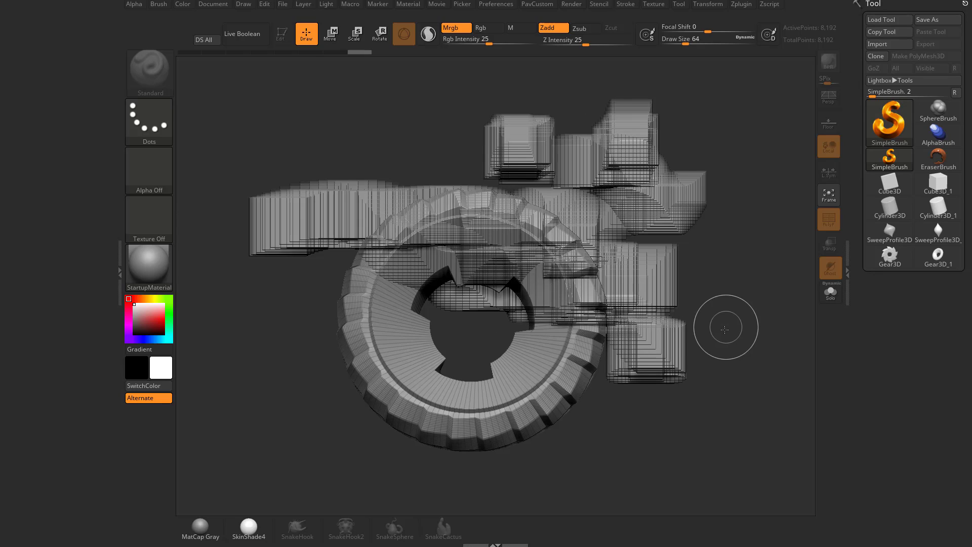
mouse_move(719, 298)
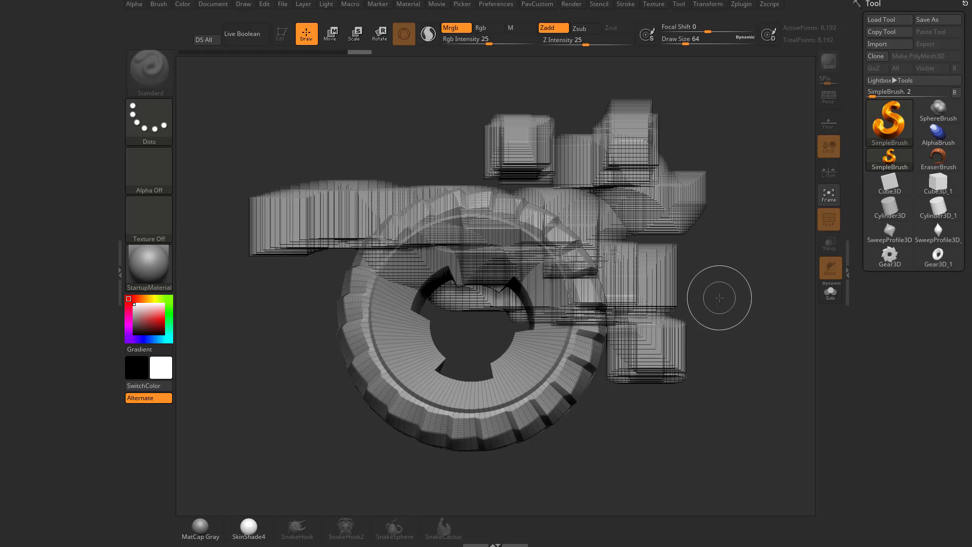
mouse_move(344, 280)
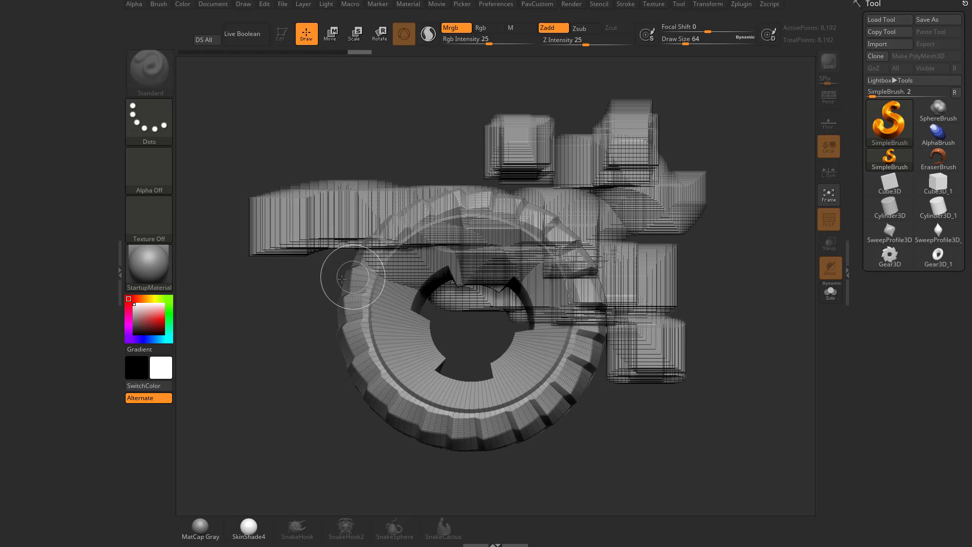
mouse_move(702, 353)
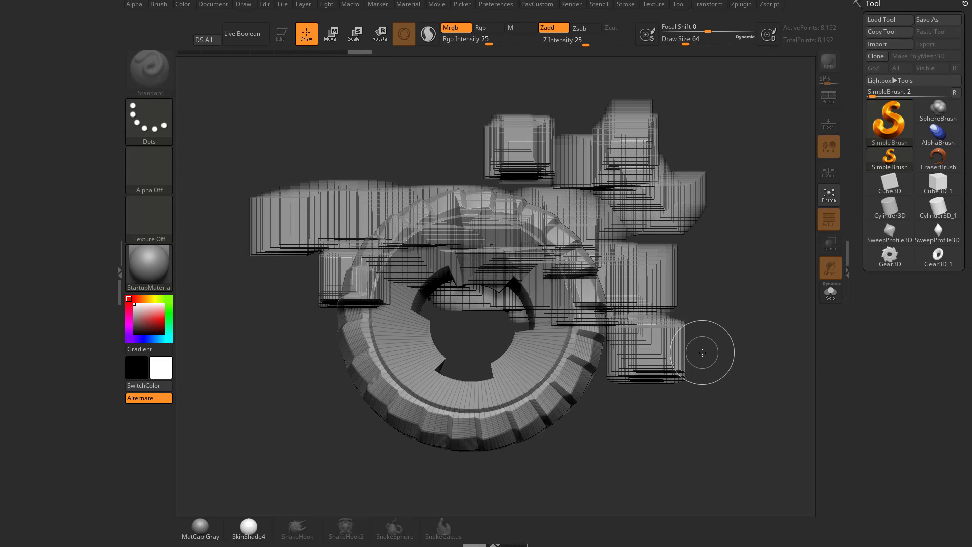
left_click(938, 256)
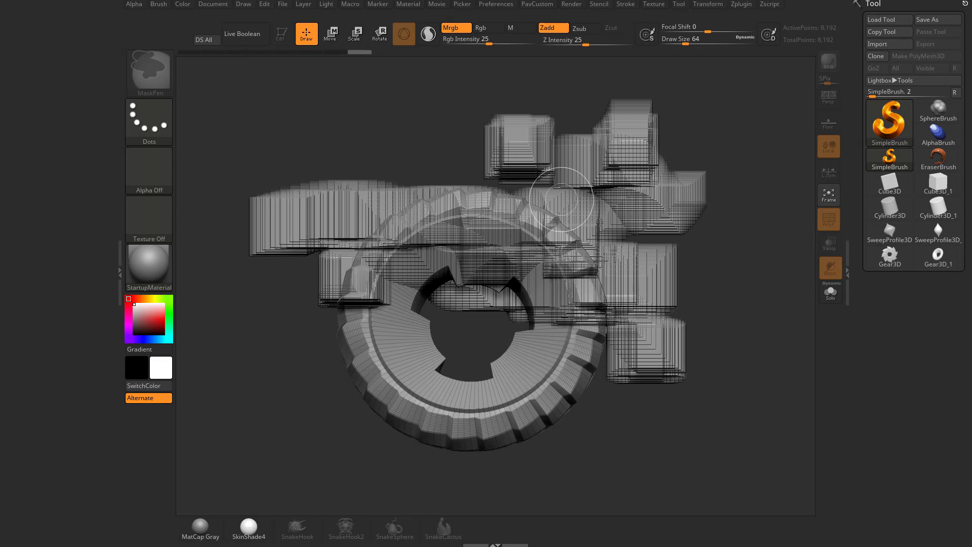
Step: Clear the block stamps from the canvas so Gear3D_1 can return to Edit mode
left_click(938, 255)
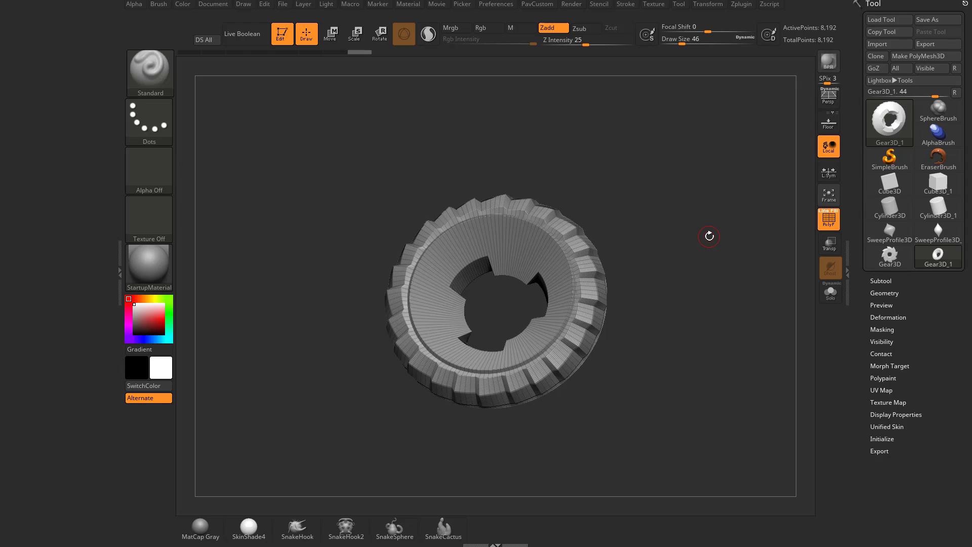
mouse_move(748, 280)
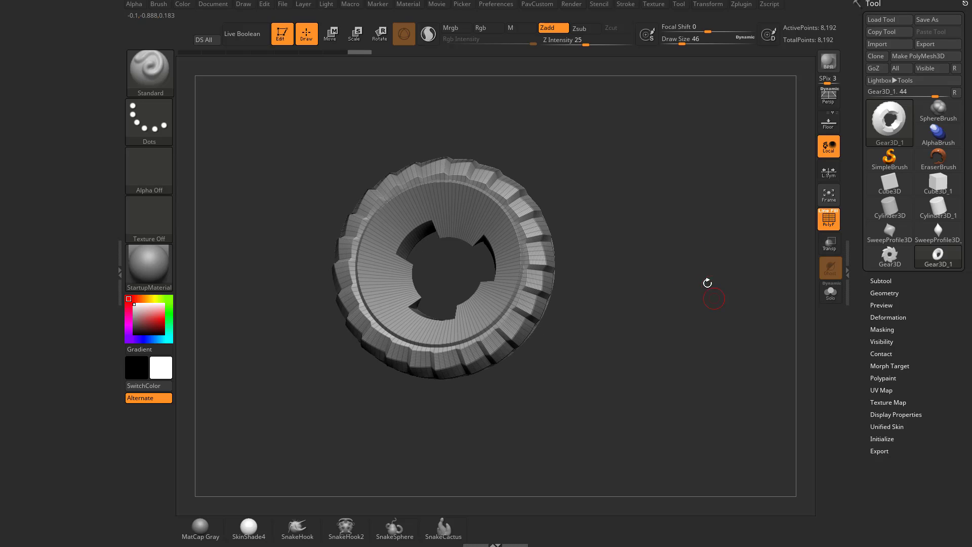
Step: Turn Edit Object off so the gear stays as a static 2.5D image
left_click(281, 34)
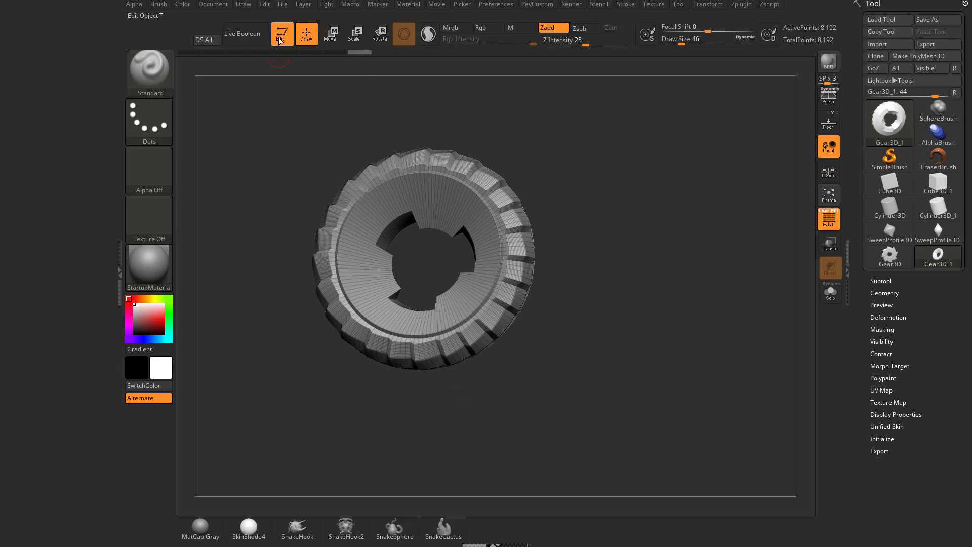
mouse_move(282, 34)
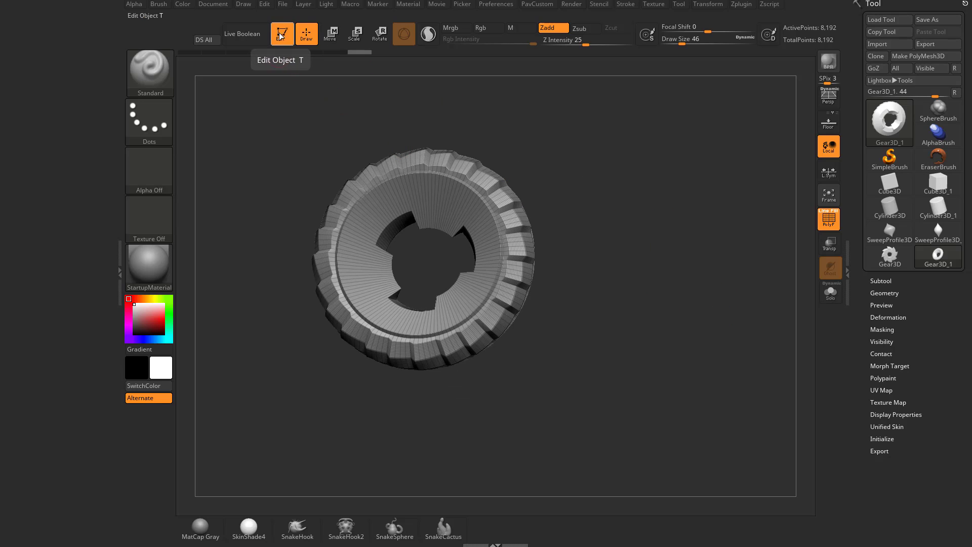
left_click(306, 34)
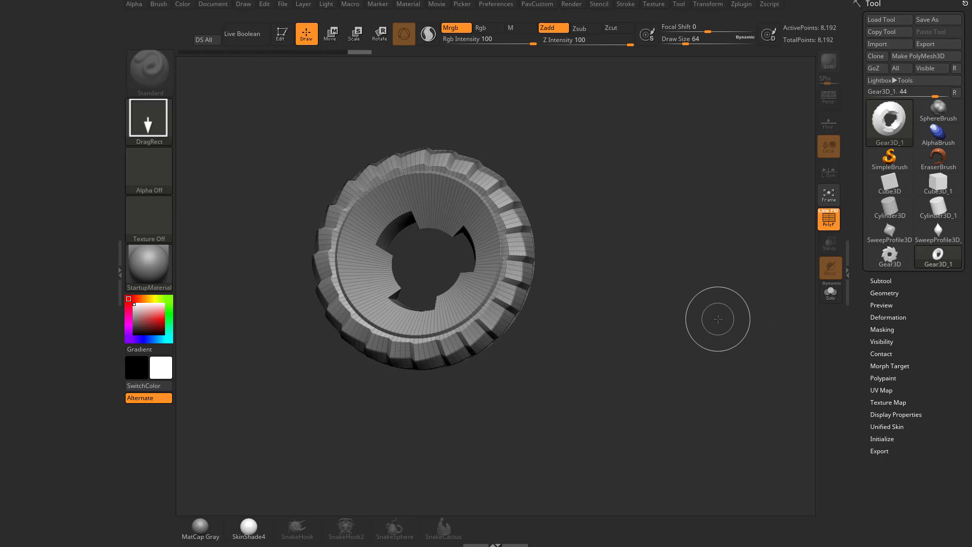